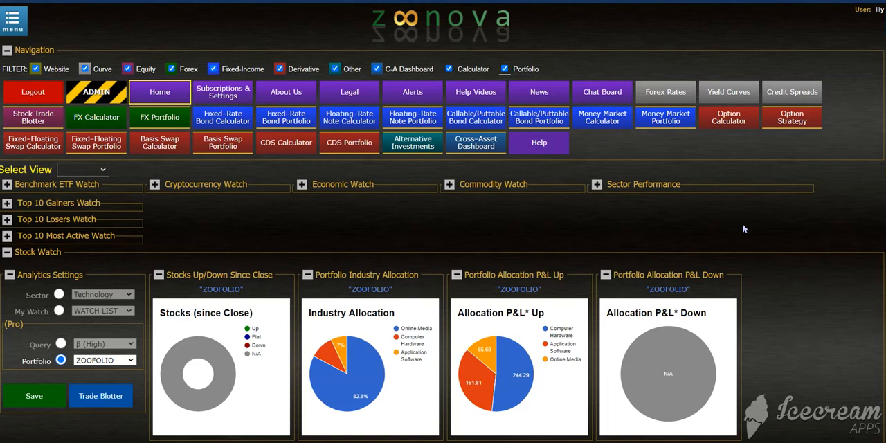
mouse_move(720, 215)
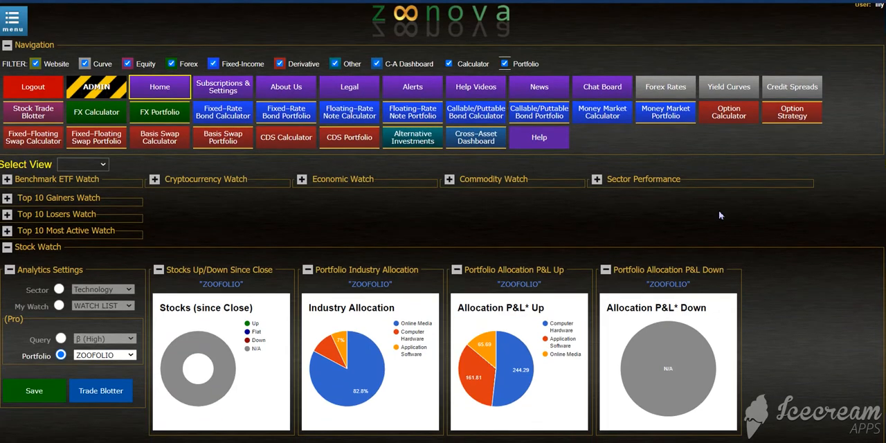
mouse_move(719, 240)
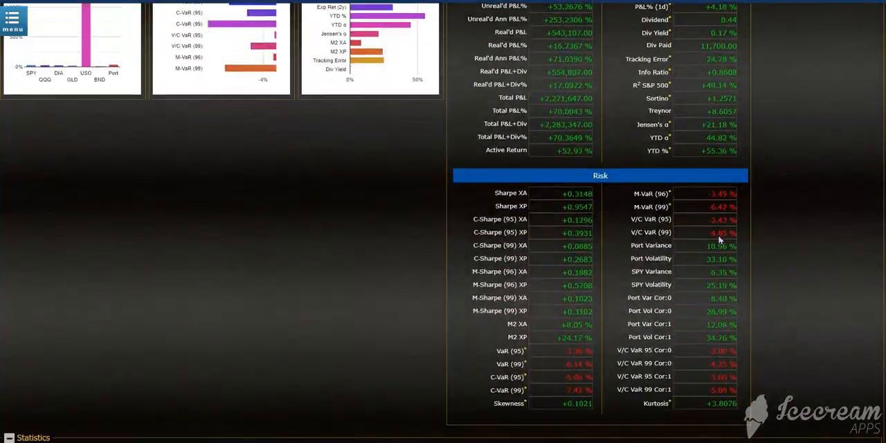
Scroll to Statistics and pick F-Score in the Tear Sheet to rank holdings.
scroll(down, 3)
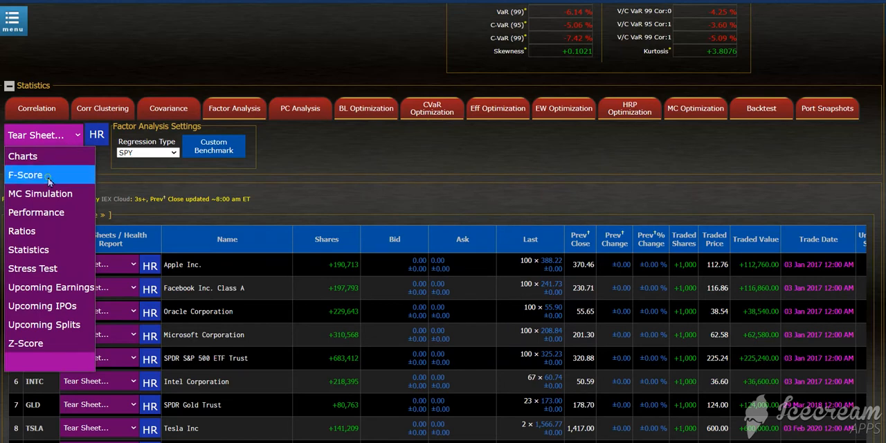
click(27, 174)
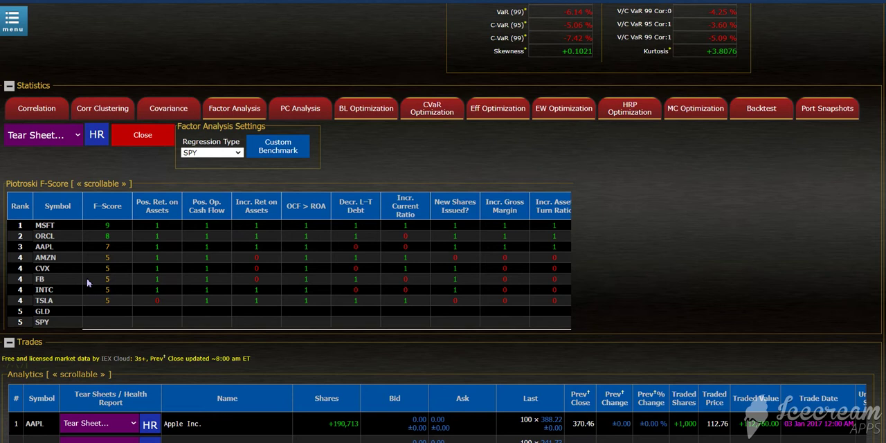
mouse_move(117, 248)
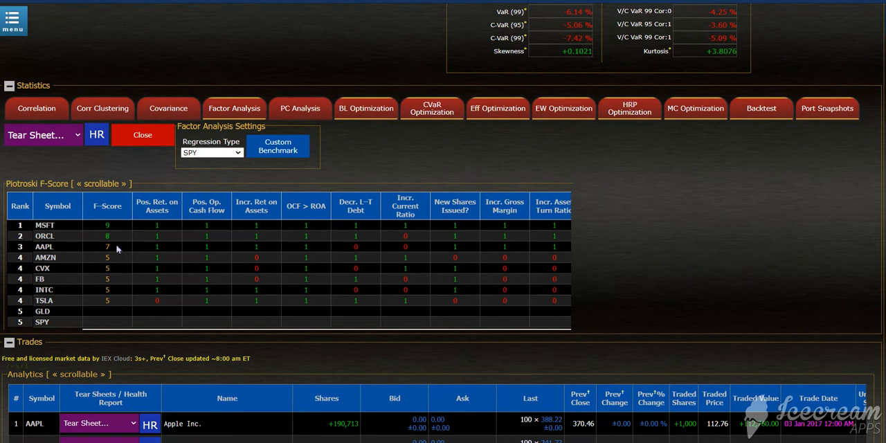
mouse_move(116, 259)
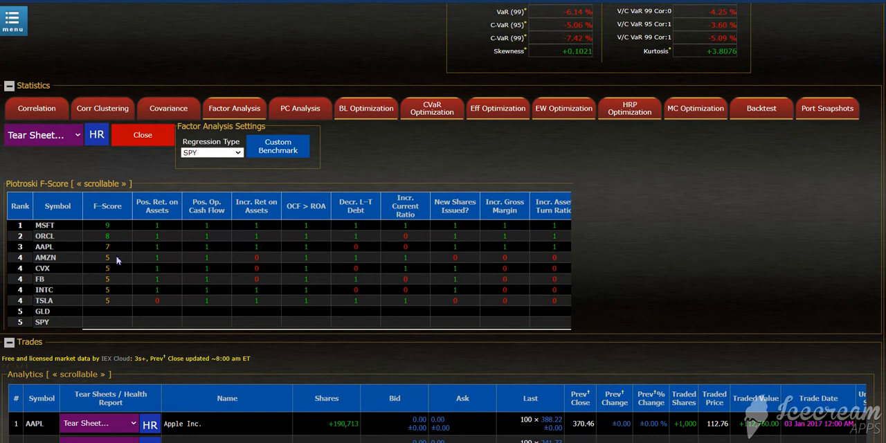
mouse_move(155, 271)
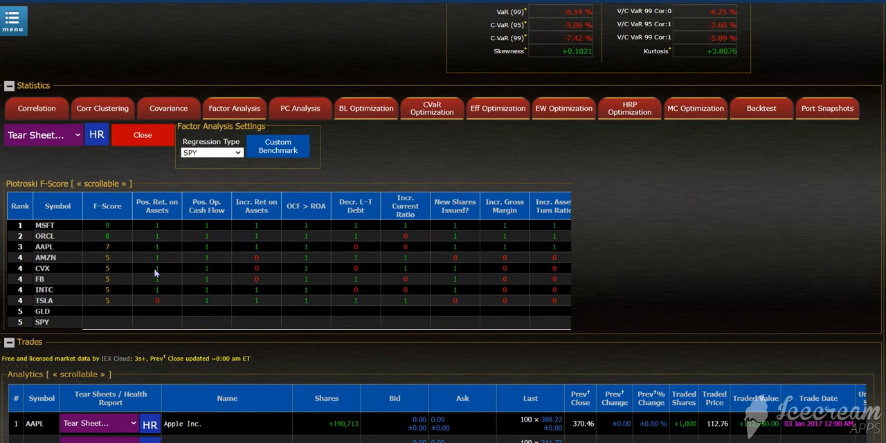
mouse_move(218, 261)
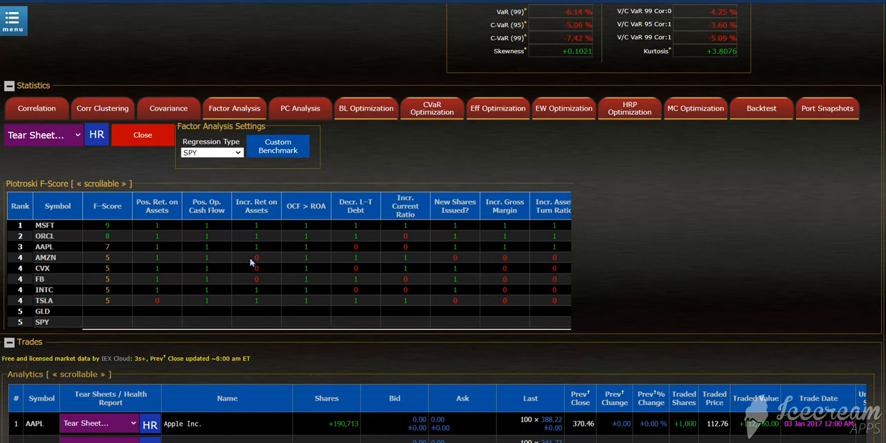
mouse_move(115, 262)
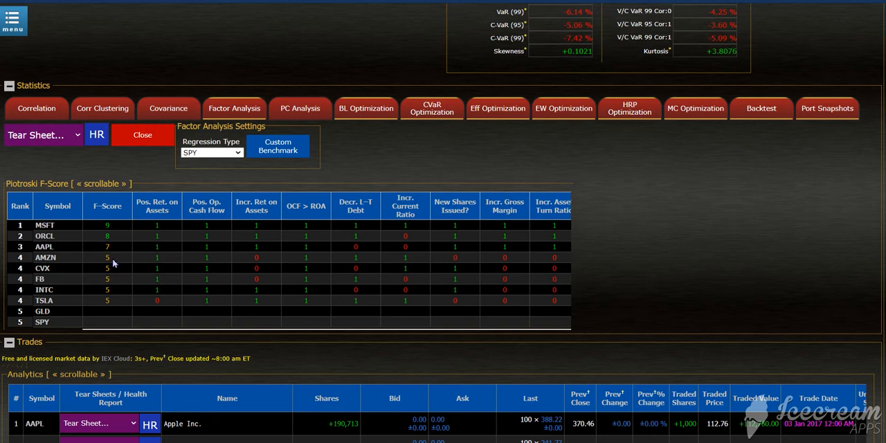
mouse_move(120, 235)
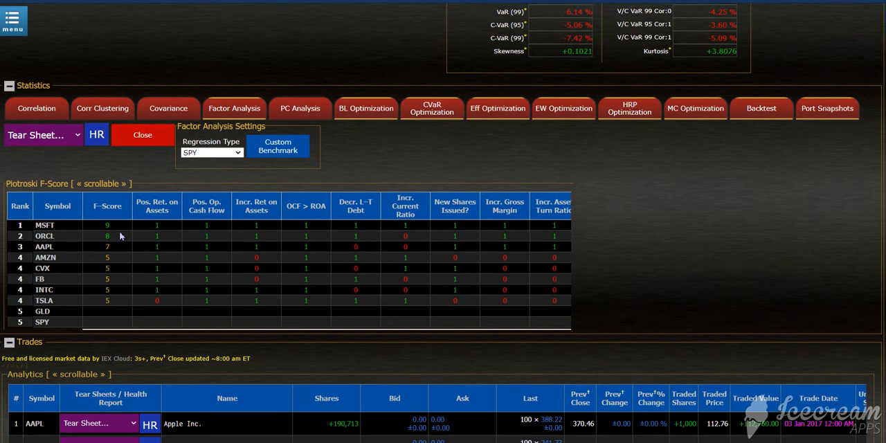
mouse_move(150, 153)
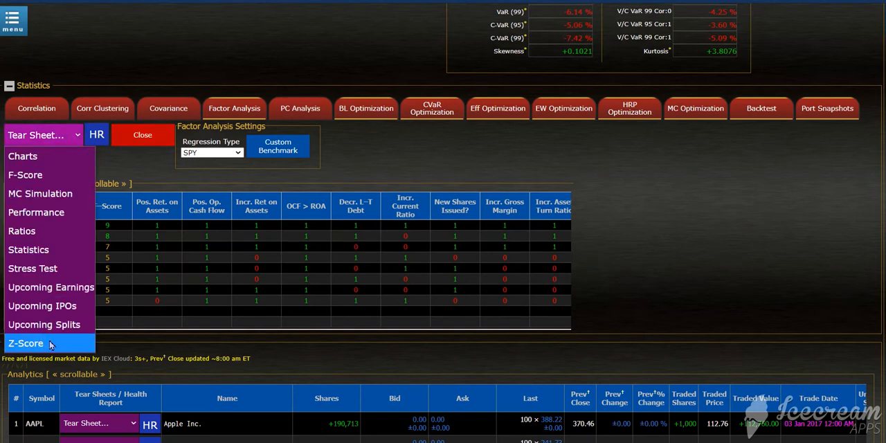
Choose Z-Score in the Tear Sheet dropdown to show the Altman Z-Score table.
click(25, 342)
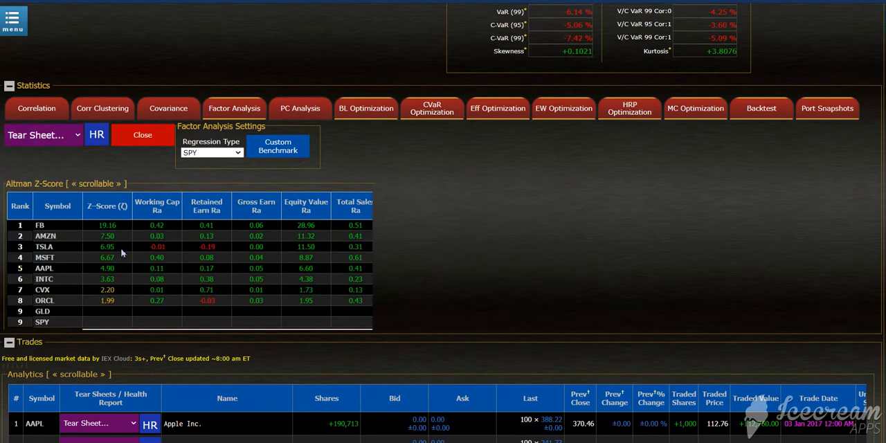
mouse_move(150, 311)
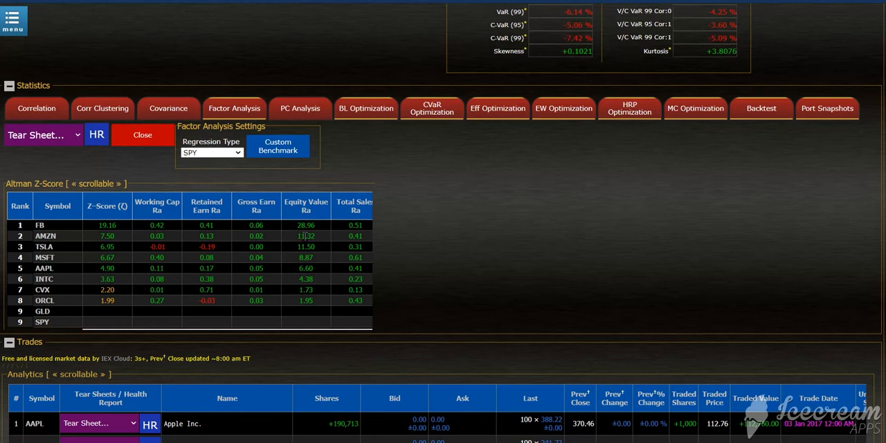
mouse_move(117, 252)
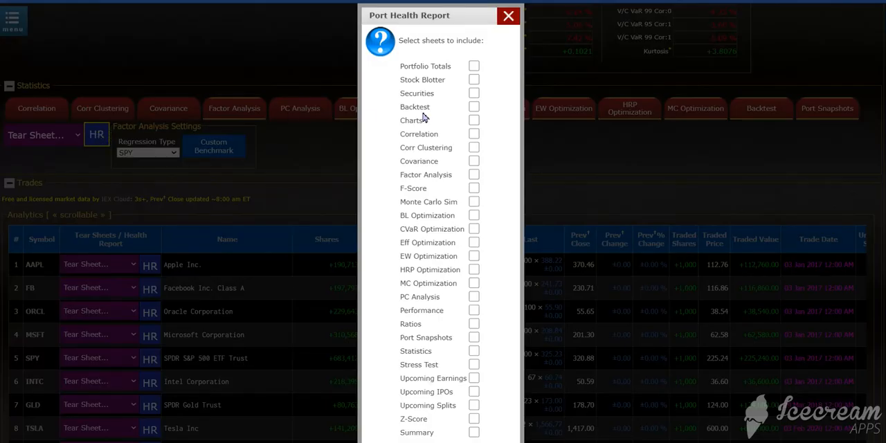
mouse_move(484, 131)
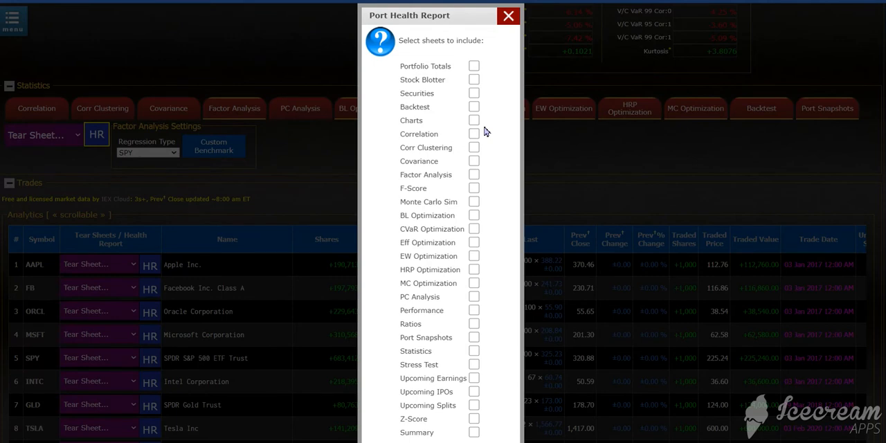
mouse_move(474, 175)
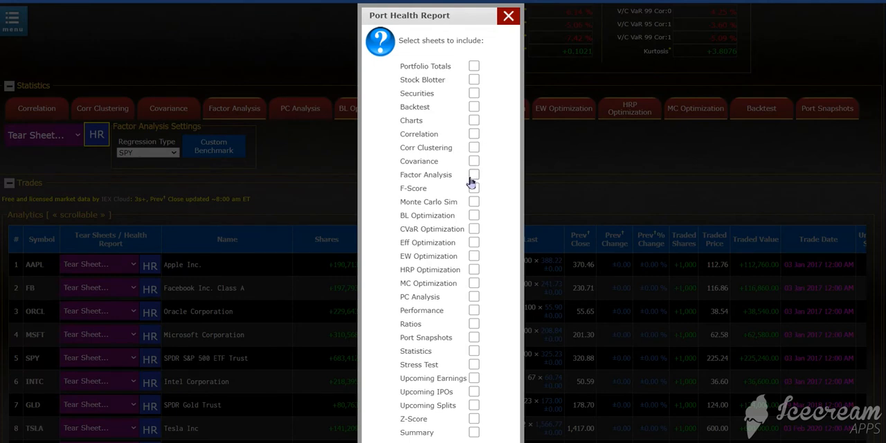
Tick F-Score and Z-Score, then generate the ZOOFOLIO health report.
click(473, 188)
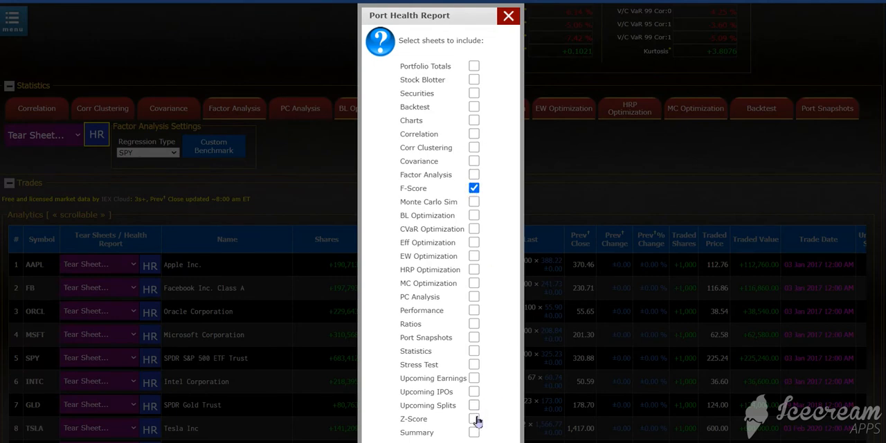
click(474, 418)
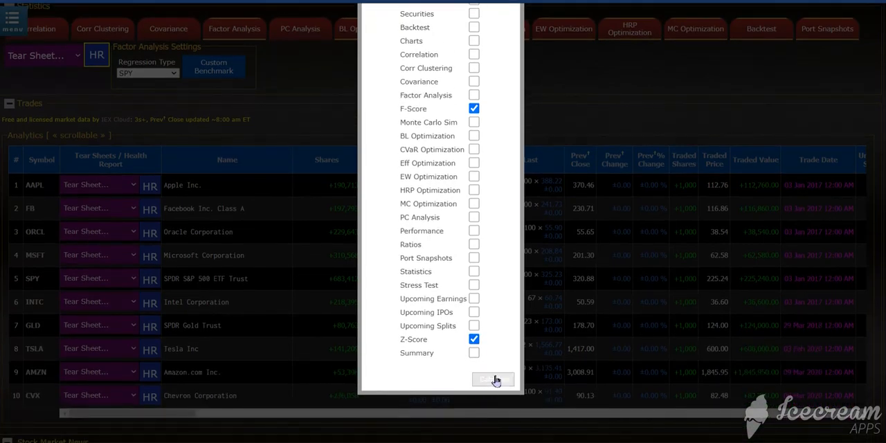
click(492, 379)
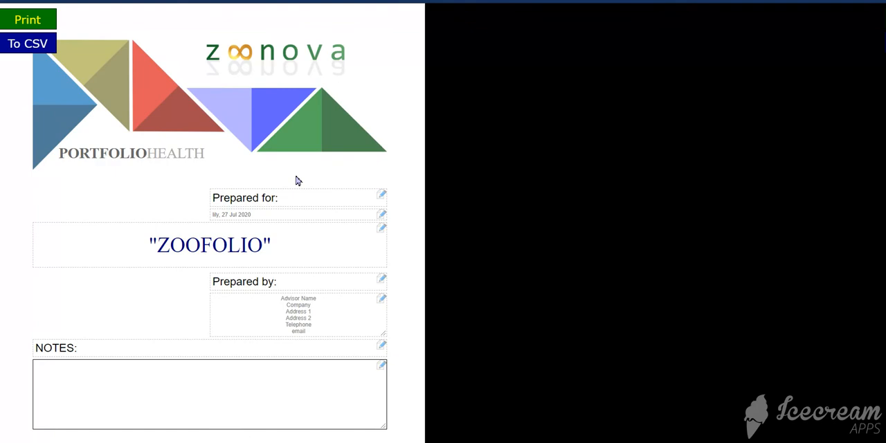
Scroll the health report past the Piotroski F-Score tables to the Altman Z-Score section.
scroll(down, 3)
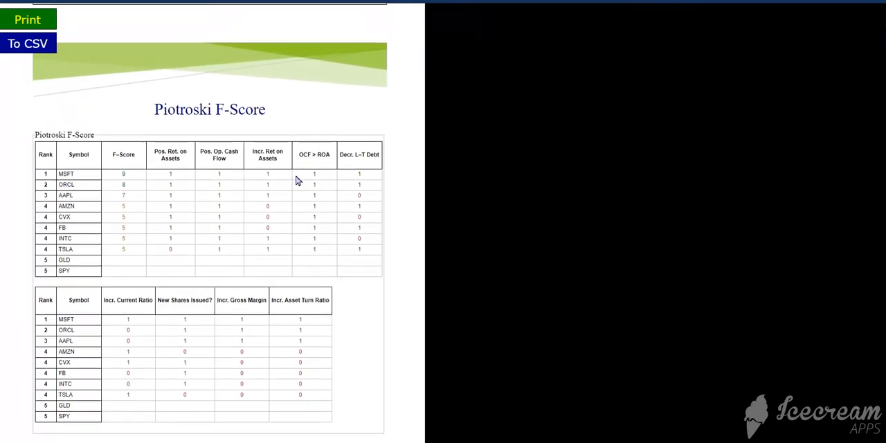
scroll(down, 3)
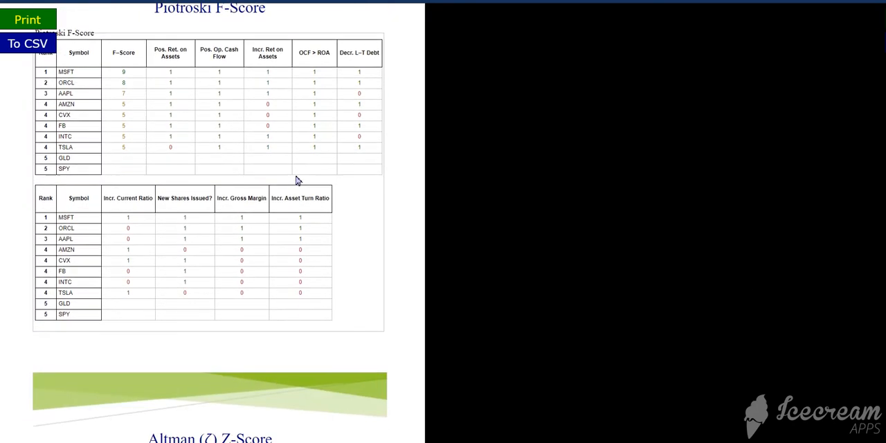
scroll(down, 3)
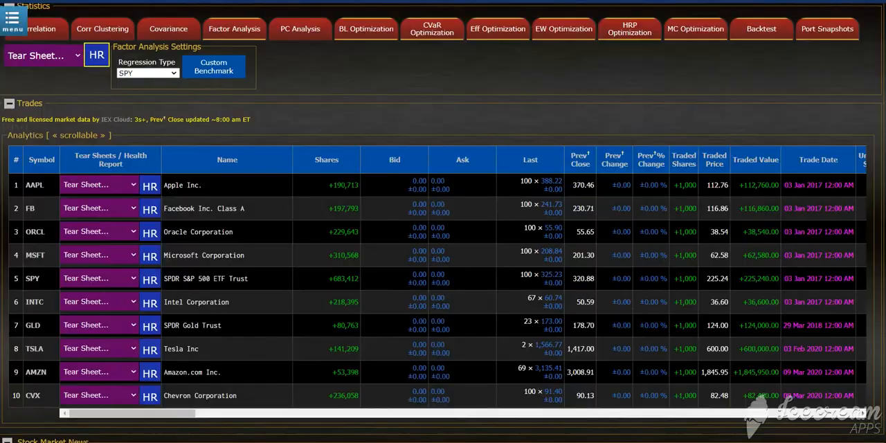
mouse_move(316, 265)
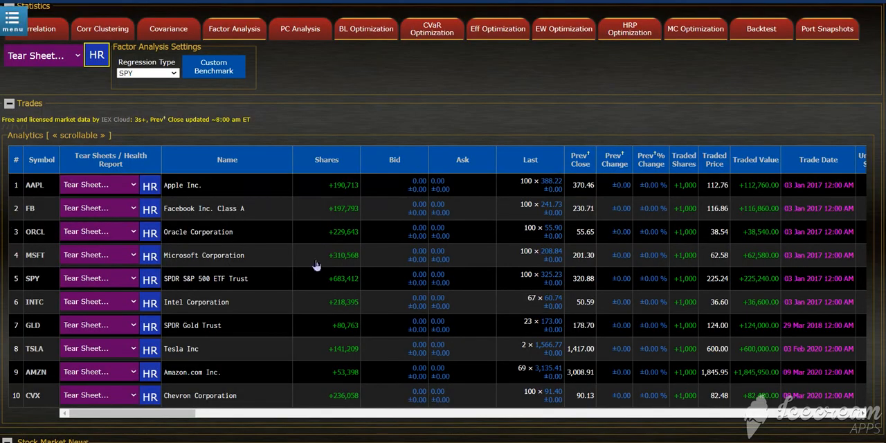
Scroll the Analytics grid right past both scores to the SPY benchmark and FF5 columns.
scroll(right, 3)
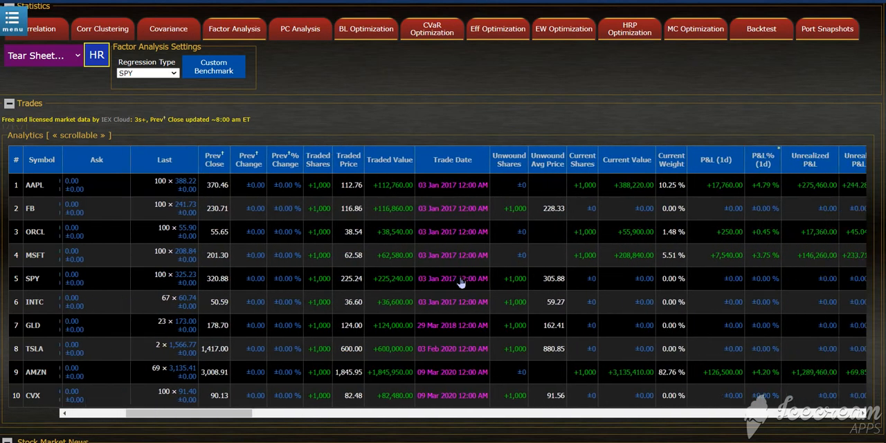
scroll(right, 3)
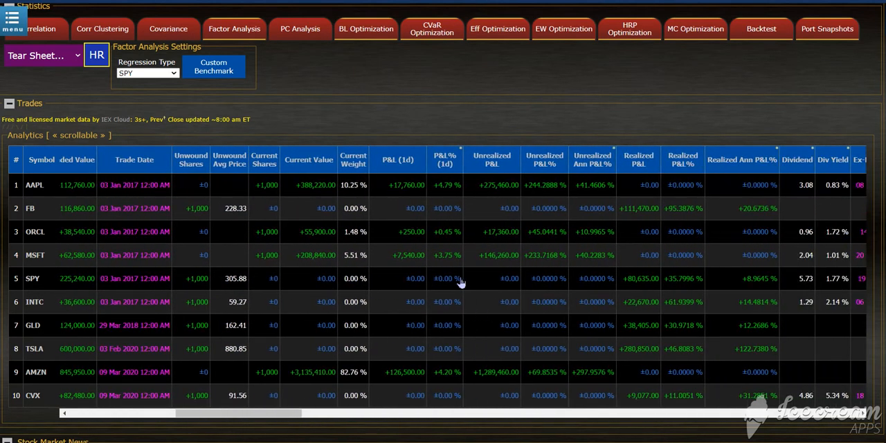
scroll(right, 3)
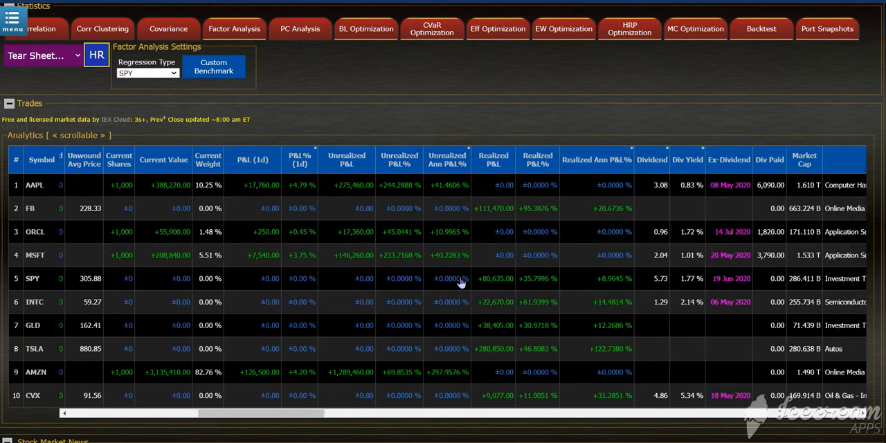
scroll(right, 3)
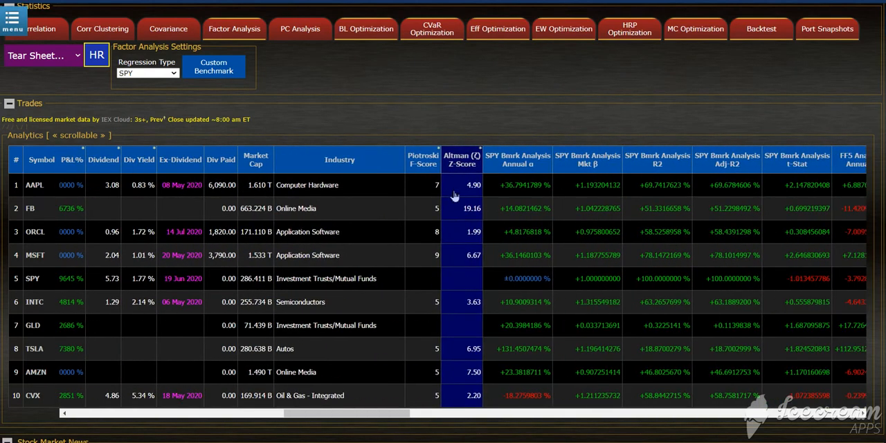
mouse_move(475, 332)
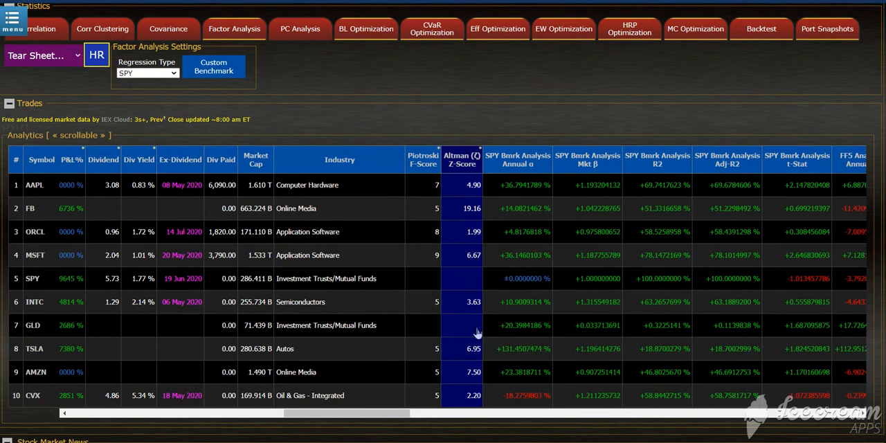
mouse_move(510, 208)
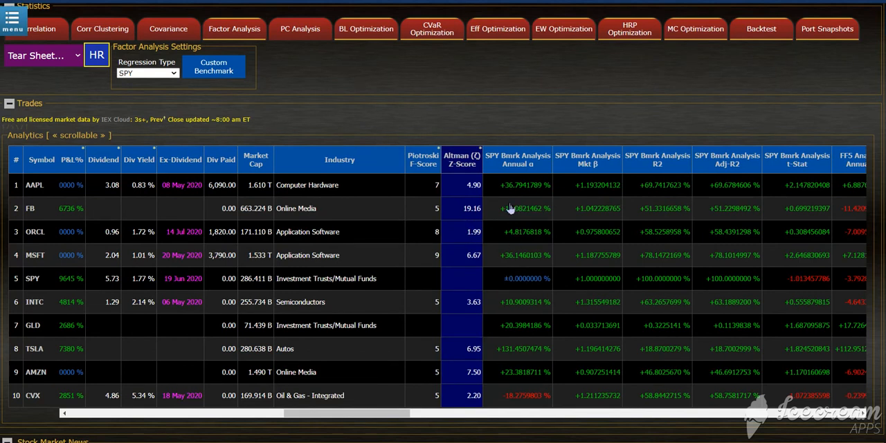
mouse_move(424, 160)
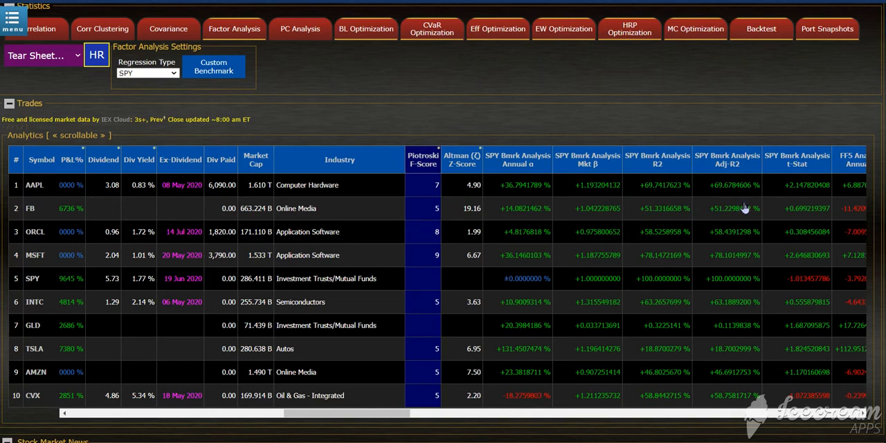
mouse_move(507, 209)
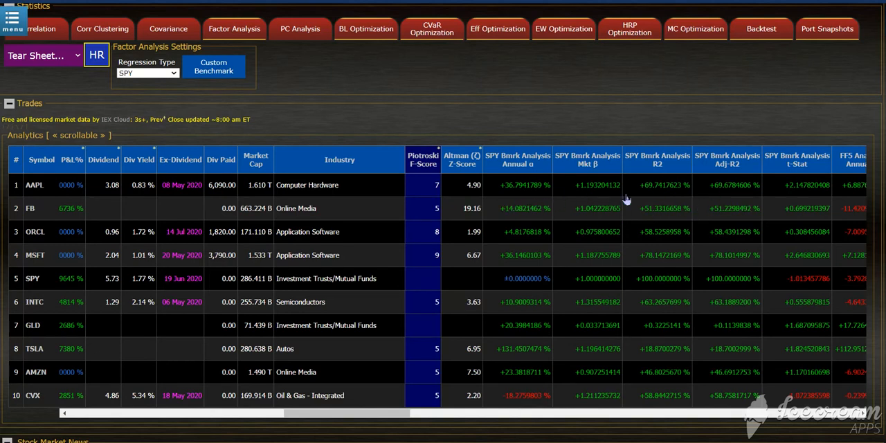
mouse_move(844, 220)
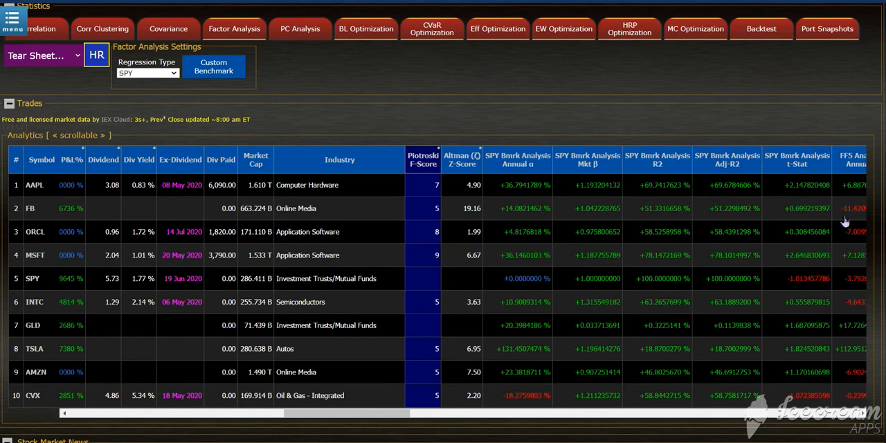
scroll(right, 3)
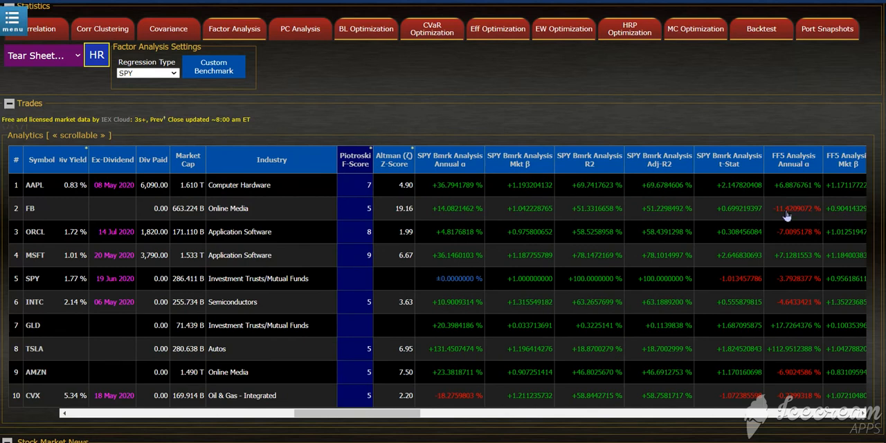
mouse_move(581, 106)
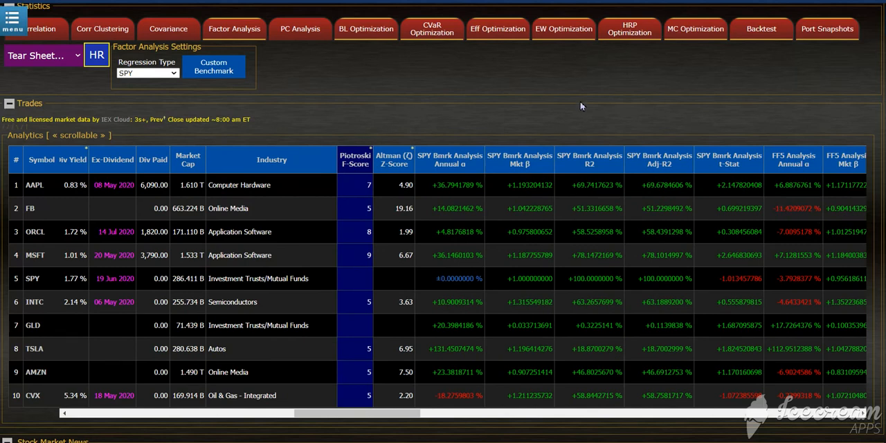
scroll(up, 3)
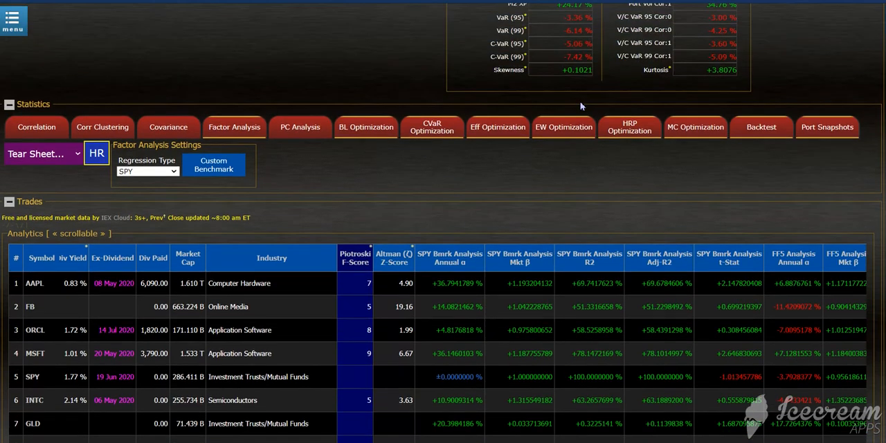
mouse_move(414, 212)
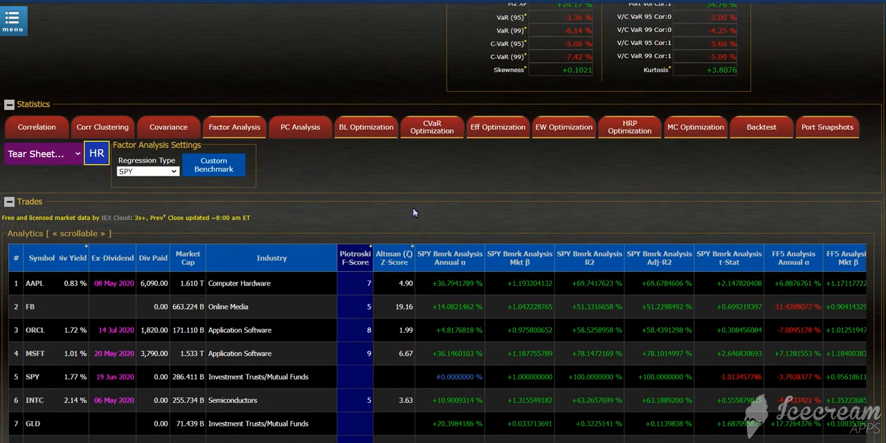